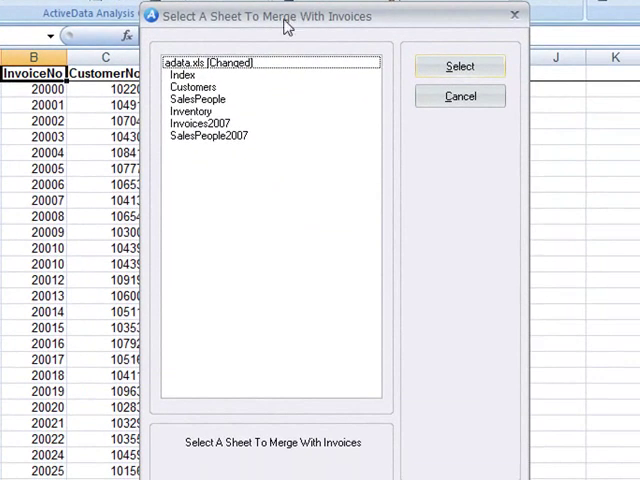
# Merge Invoices with SalesPeople on SalesPerson, bringing in each salesperson's Name and Extension
pyautogui.click(196, 100)
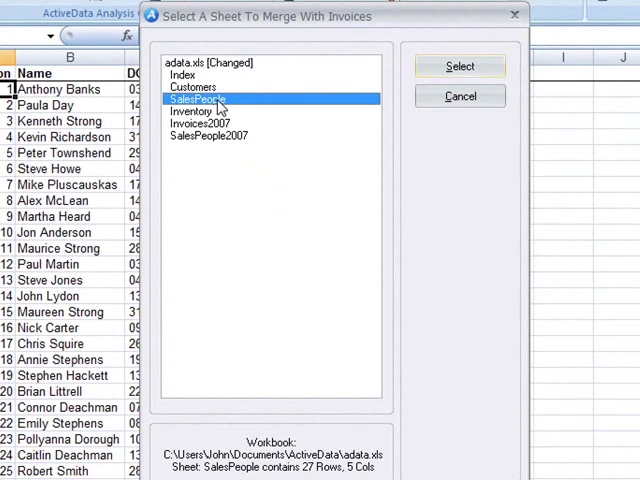
pyautogui.click(460, 66)
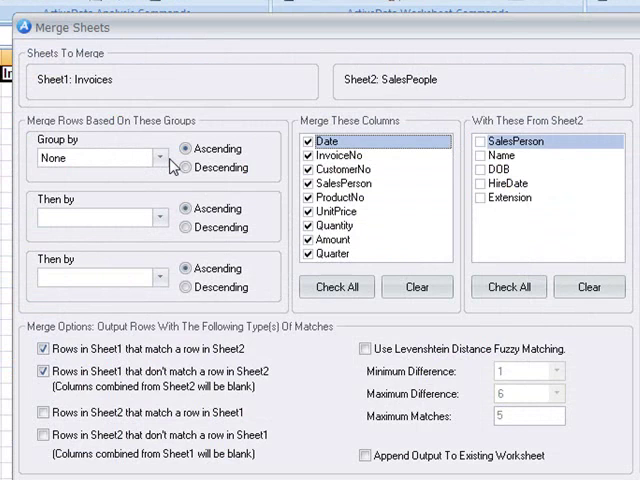
pyautogui.click(158, 156)
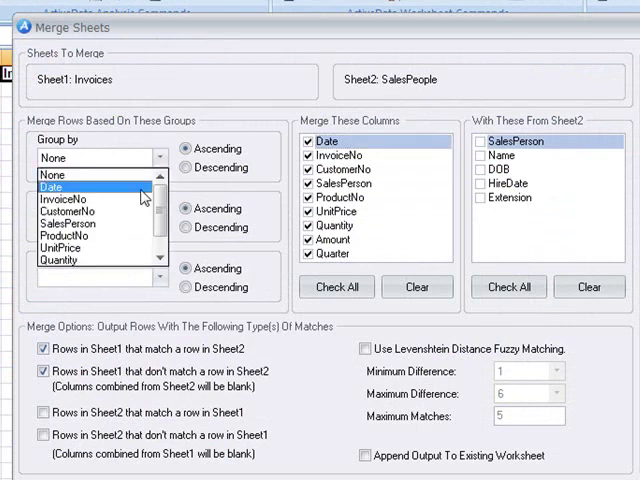
pyautogui.click(84, 222)
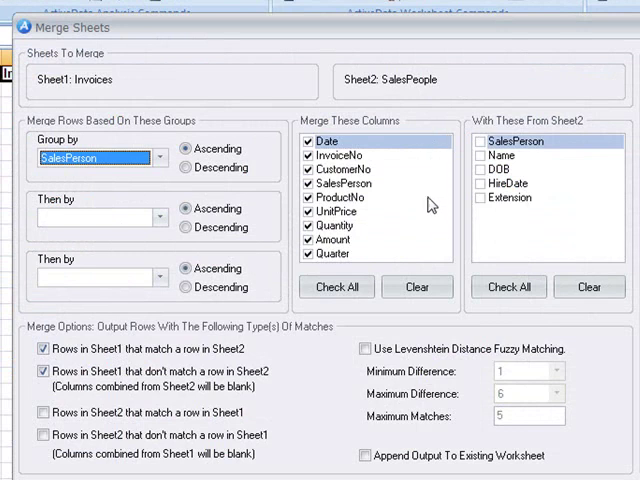
pyautogui.moveTo(540, 196)
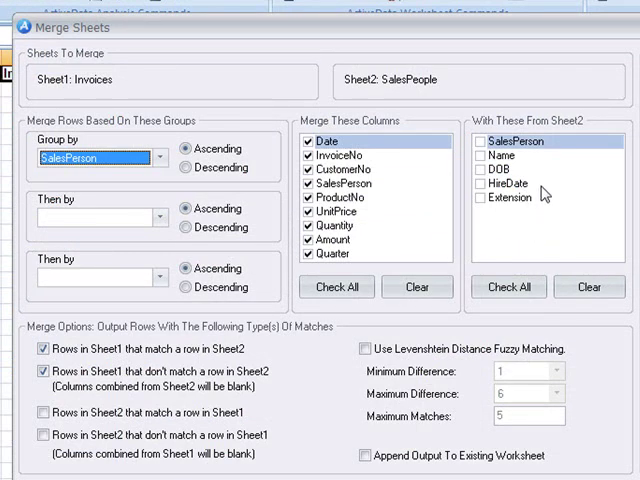
pyautogui.click(482, 156)
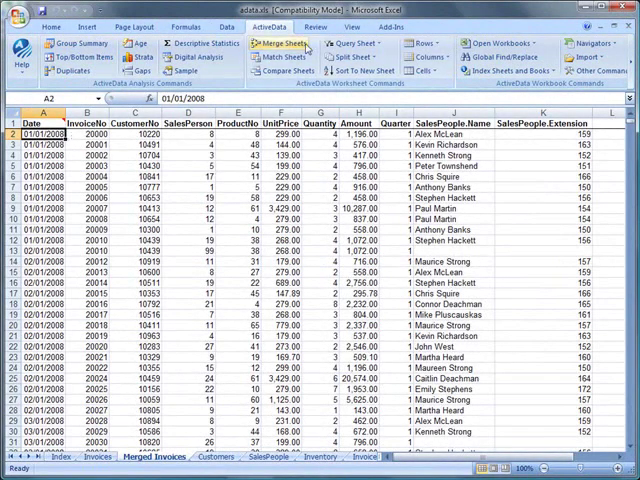
# Merge Merged Invoices with Customers on CustomerNo, adding ContactName, Address, City and State
pyautogui.click(268, 52)
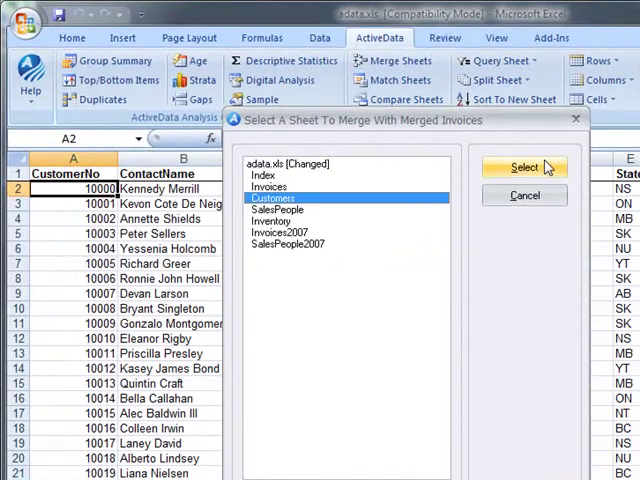
pyautogui.click(524, 168)
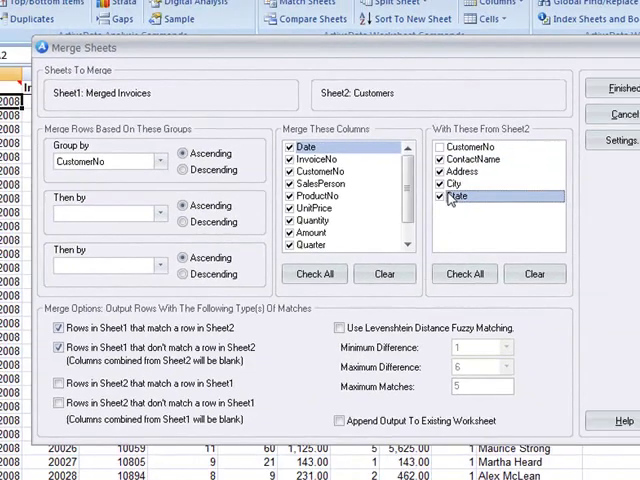
pyautogui.click(620, 88)
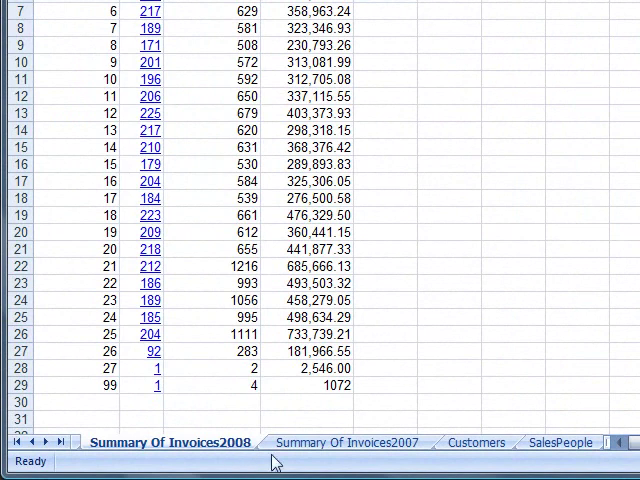
pyautogui.click(344, 442)
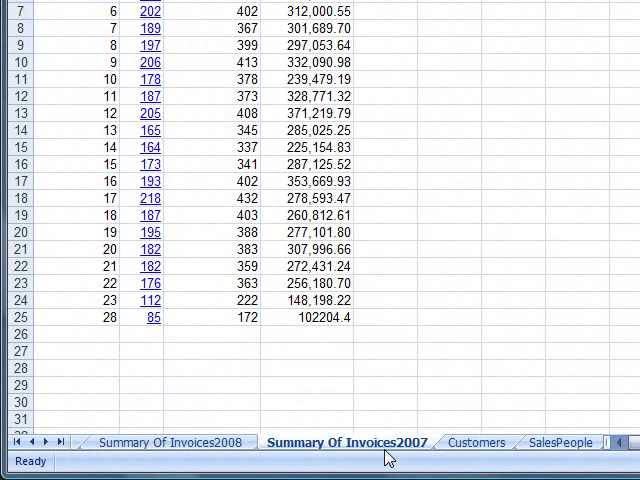
pyautogui.moveTo(336, 464)
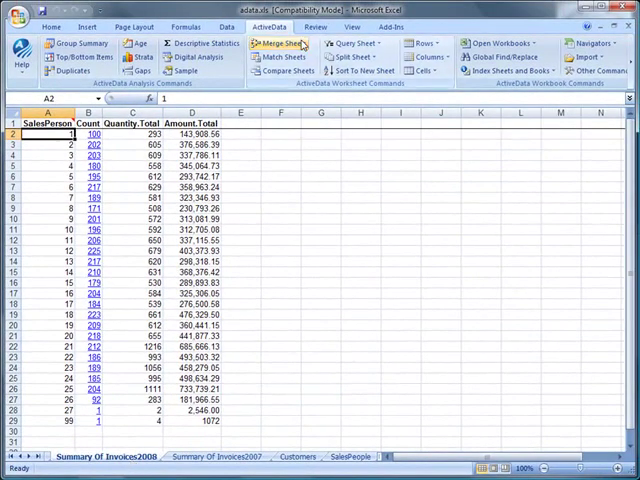
# Start a merge of Summary Of Invoices2008 with Summary Of Invoices2007, grouped by SalesPerson
pyautogui.click(280, 44)
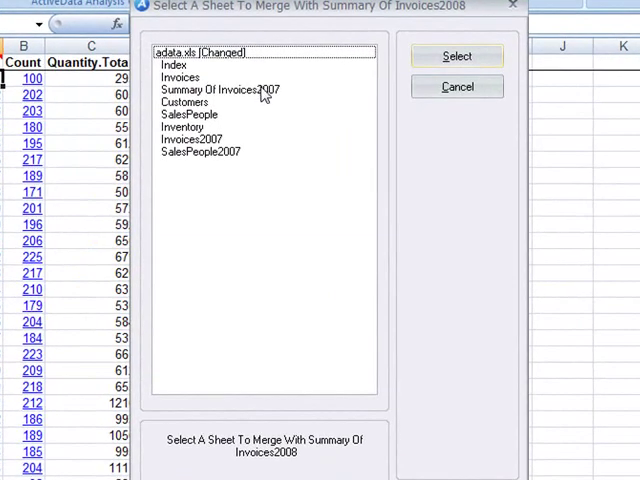
pyautogui.click(220, 88)
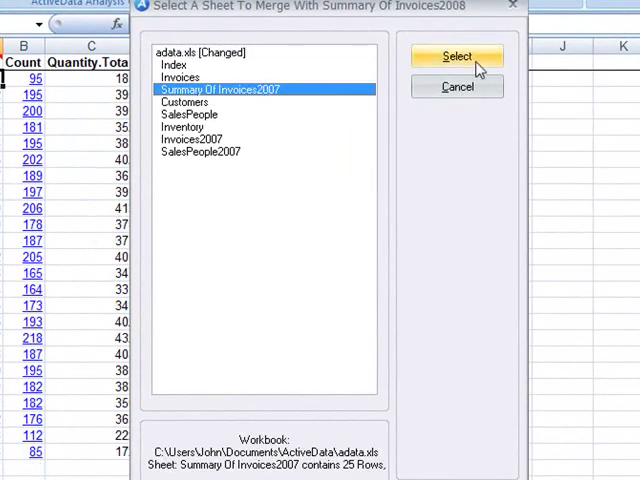
pyautogui.click(456, 56)
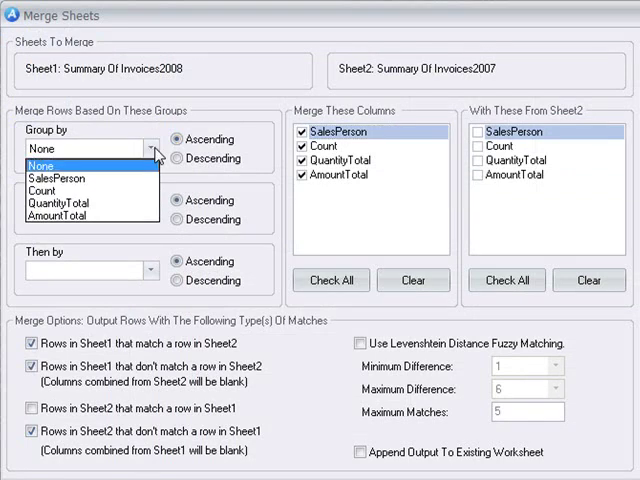
pyautogui.click(56, 178)
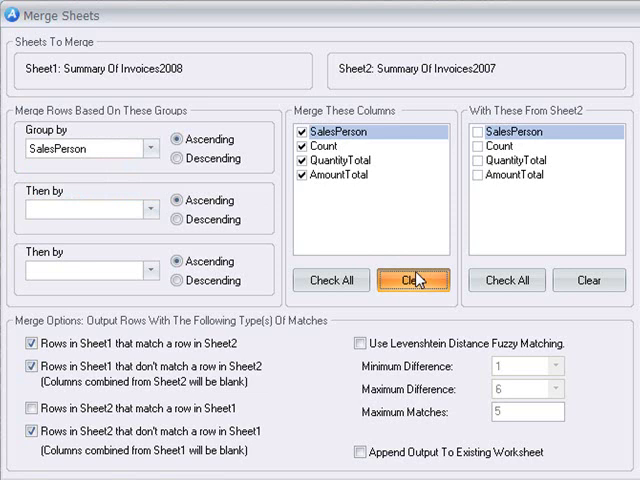
# Keep only SalesPerson and Count from 2008, add Count from 2007, and run the merge
pyautogui.click(414, 280)
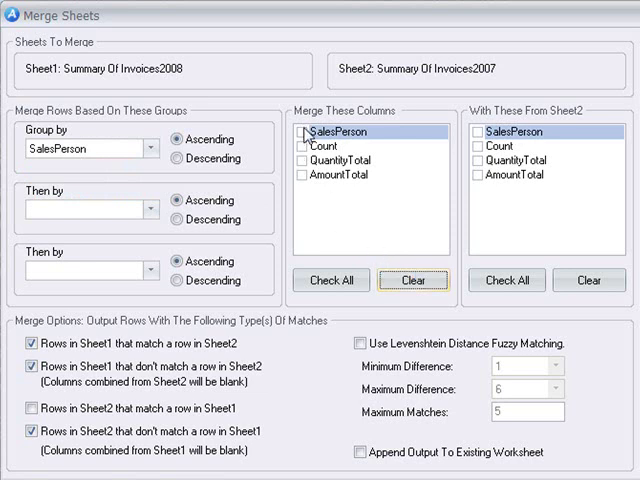
pyautogui.click(308, 146)
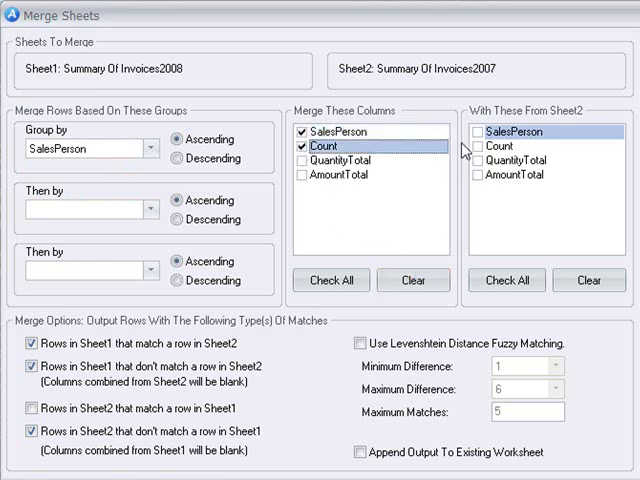
pyautogui.click(484, 132)
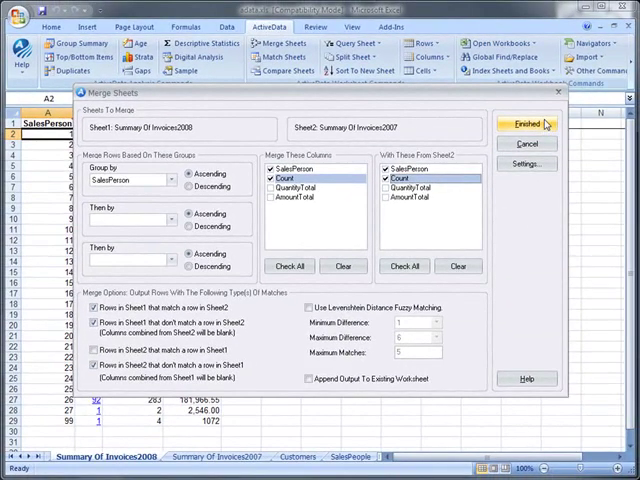
pyautogui.click(528, 122)
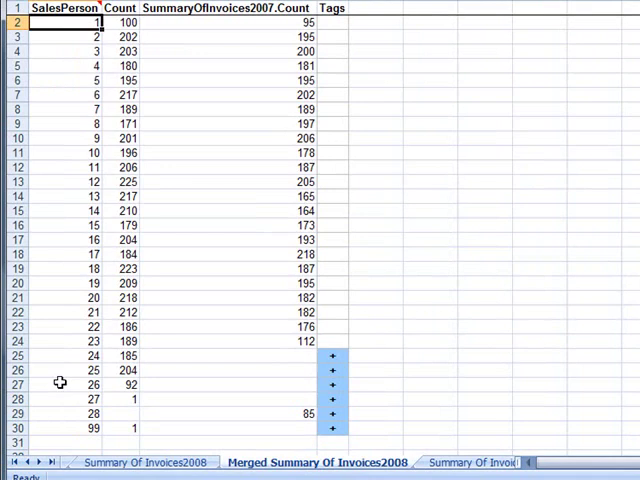
# Review the tagged mismatched rows 25–30, then delete the Merged Summary Of Invoices2008 sheet
pyautogui.moveTo(58, 356); pyautogui.dragTo(58, 398)
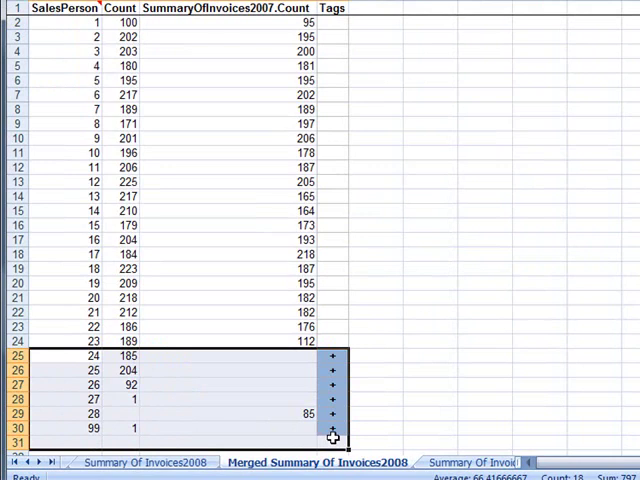
pyautogui.moveTo(340, 356)
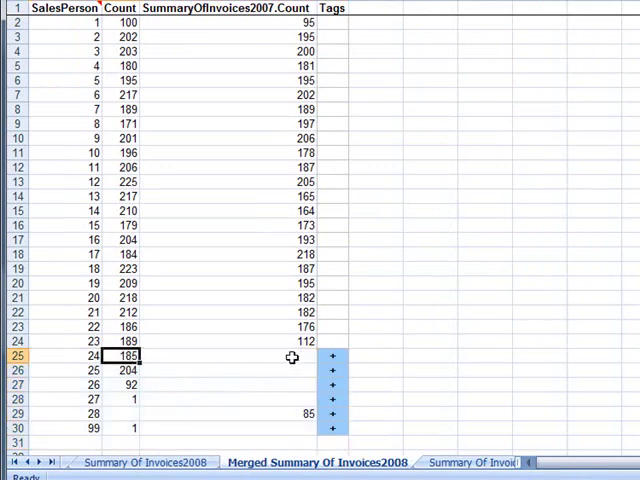
pyautogui.click(120, 370)
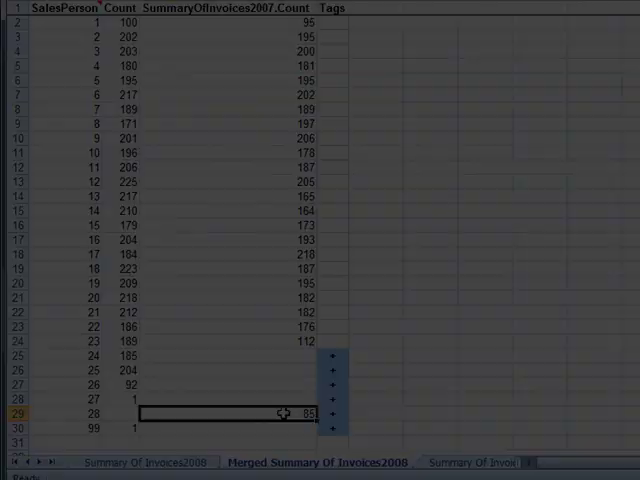
pyautogui.click(140, 450)
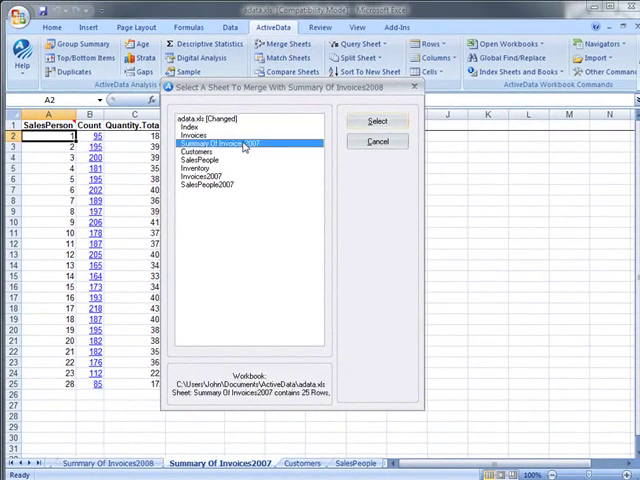
# Merge the 2008 and 2007 summaries by SalesPerson with Count on both sides, keeping only differing rows
pyautogui.click(376, 120)
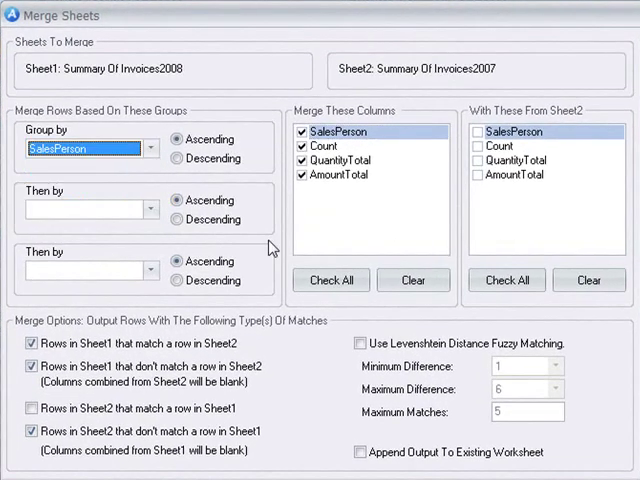
pyautogui.click(412, 280)
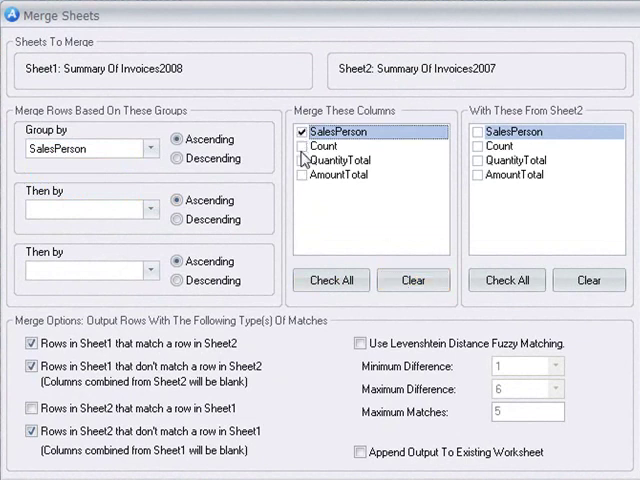
pyautogui.click(304, 146)
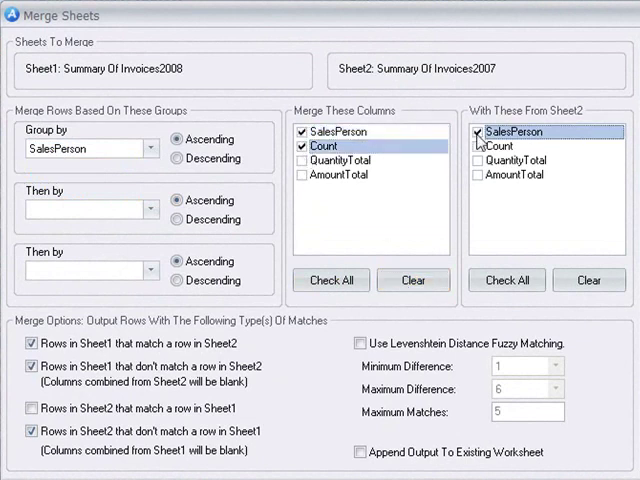
pyautogui.click(480, 144)
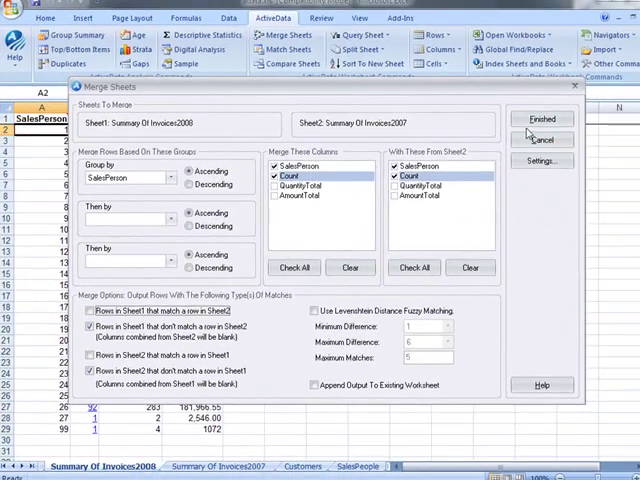
pyautogui.click(540, 120)
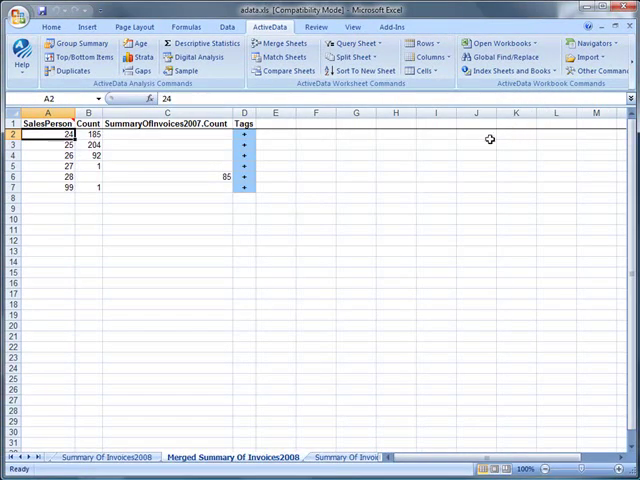